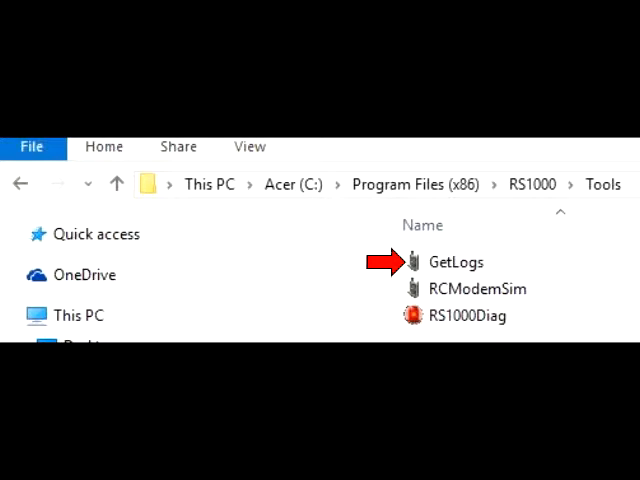
Launch GetLogs from the RS1000 Tools folder and bring up the RS1000 Logs Retrieval window
double_click(456, 260)
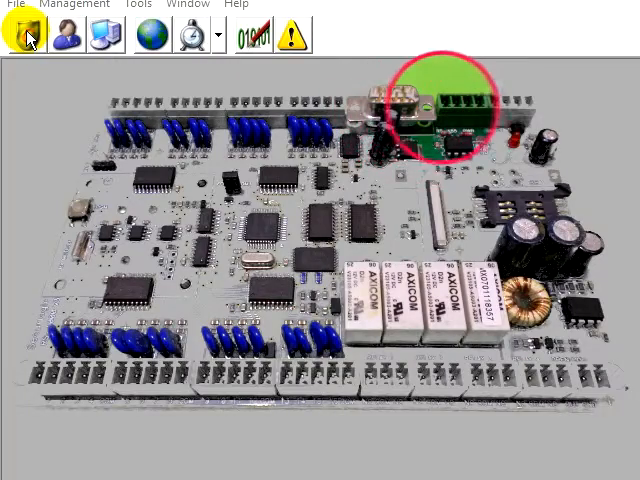
click(22, 32)
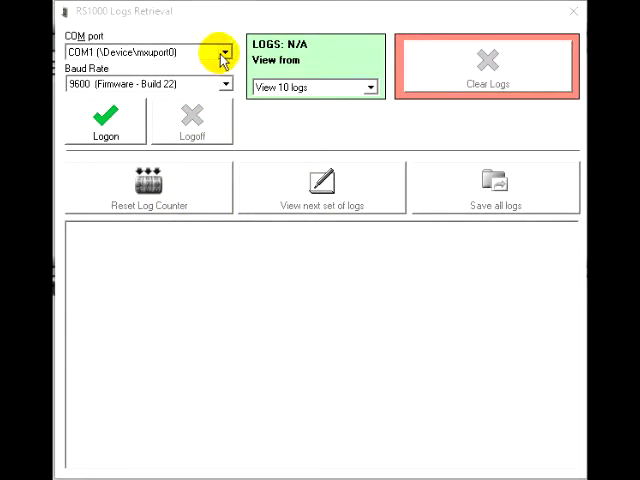
click(224, 52)
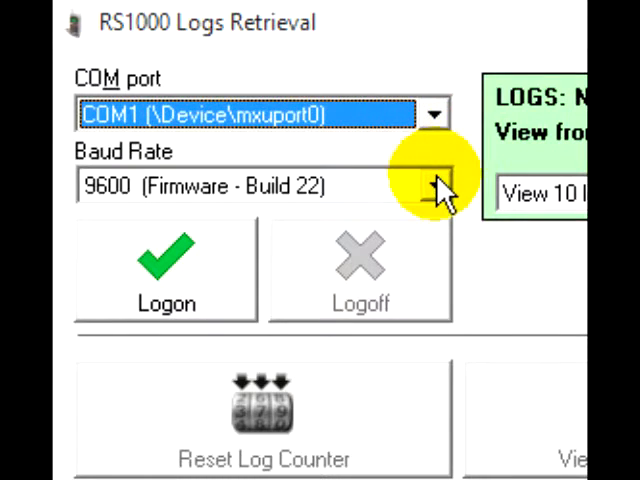
click(434, 186)
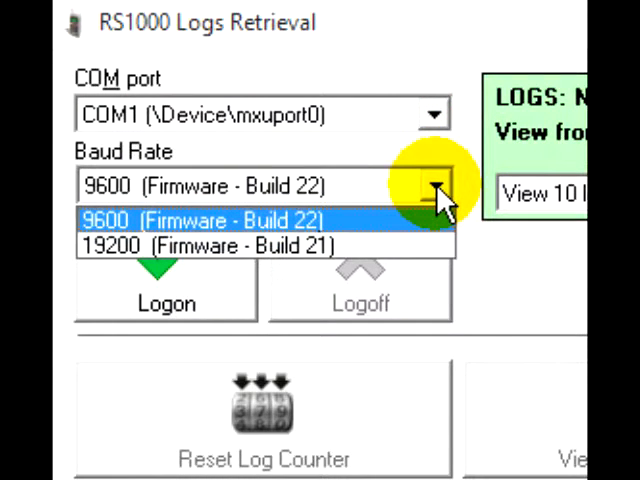
mouse_move(210, 246)
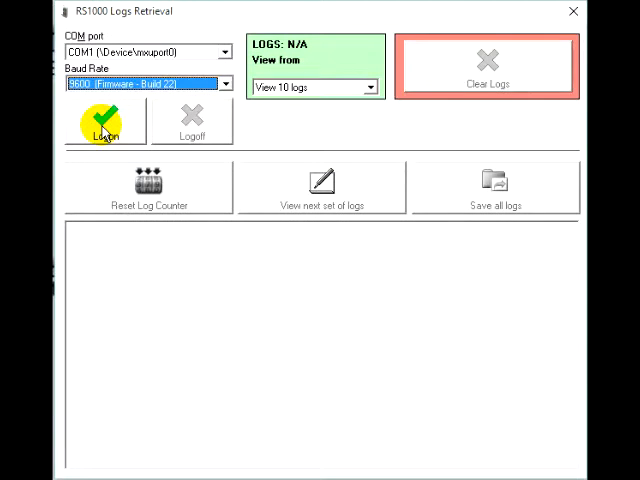
Log on to the RS1000 board and page through its 194 stored logs, listing 1000 at a time
click(104, 120)
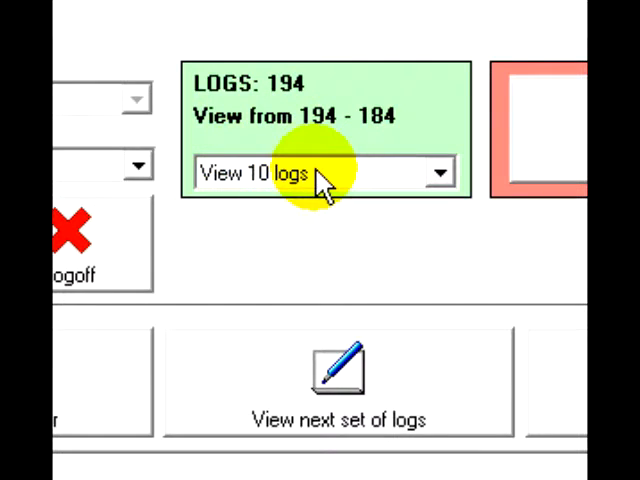
mouse_move(344, 290)
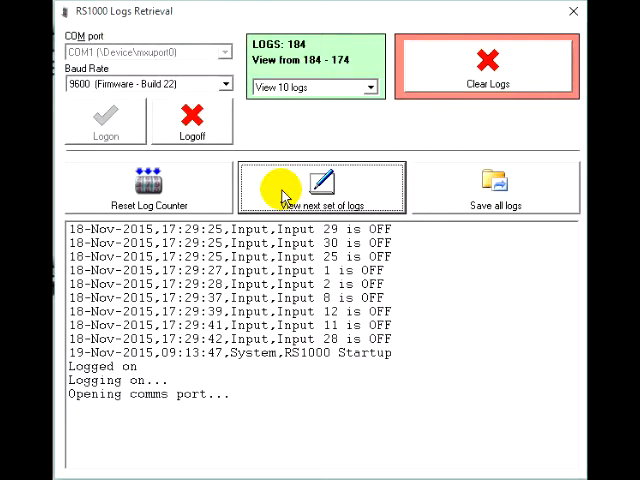
click(320, 186)
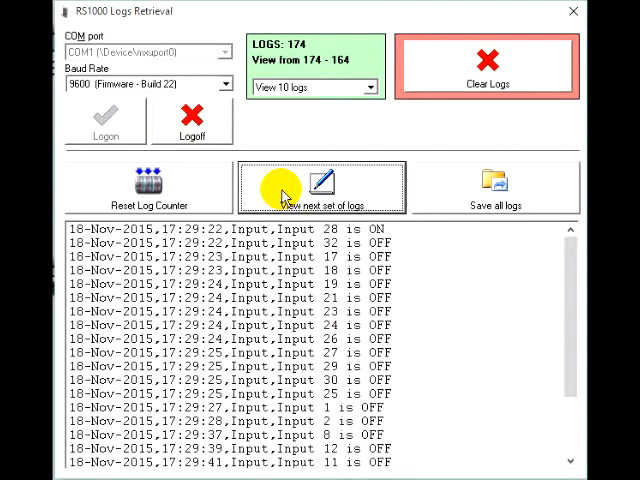
click(322, 188)
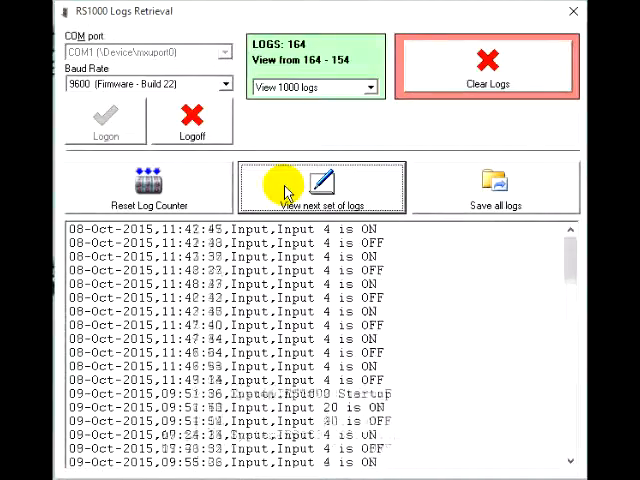
click(320, 184)
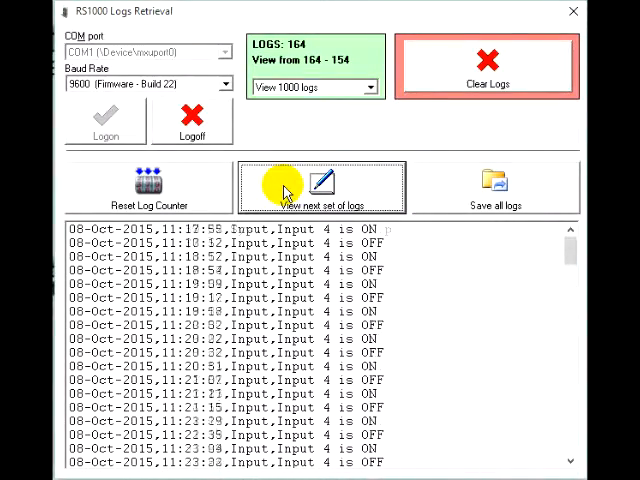
click(322, 188)
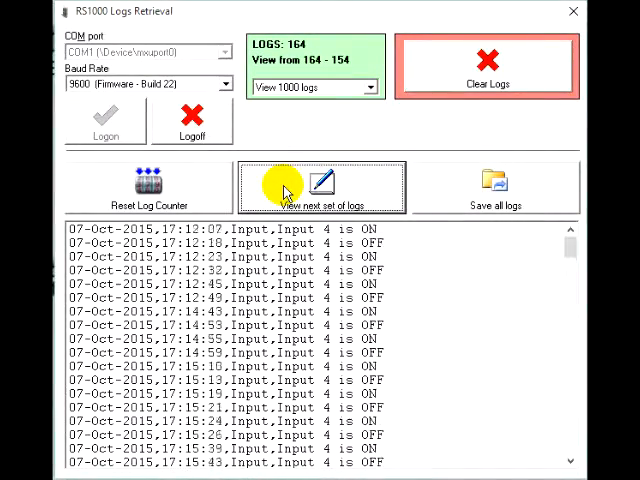
click(150, 188)
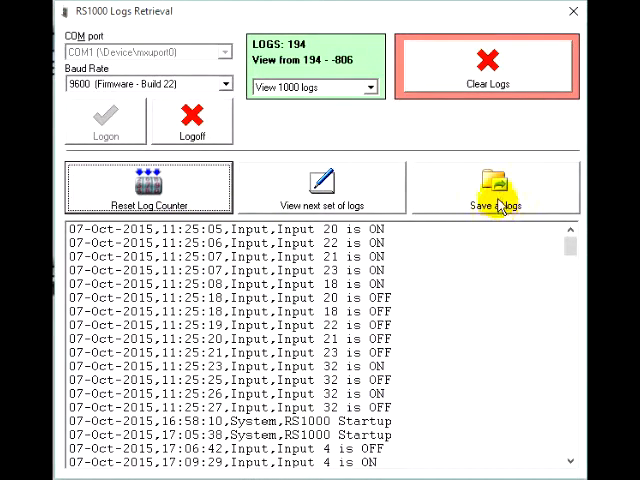
Save all 194 logs as ABC Engineering (Sandton)\LOGS_19Nov20150924.csv and acknowledge the saved message
click(492, 184)
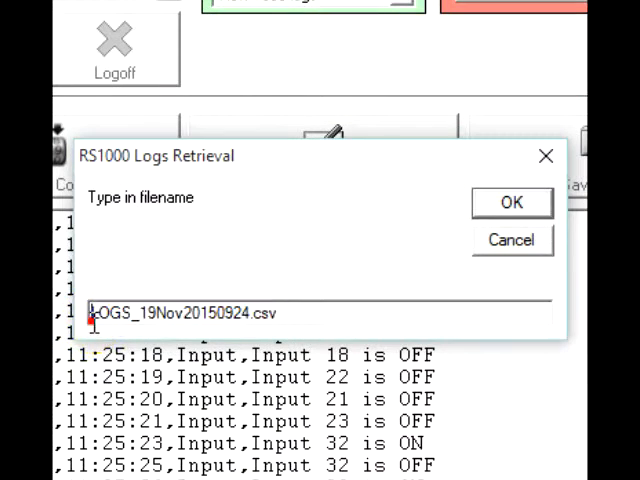
text(ABN)
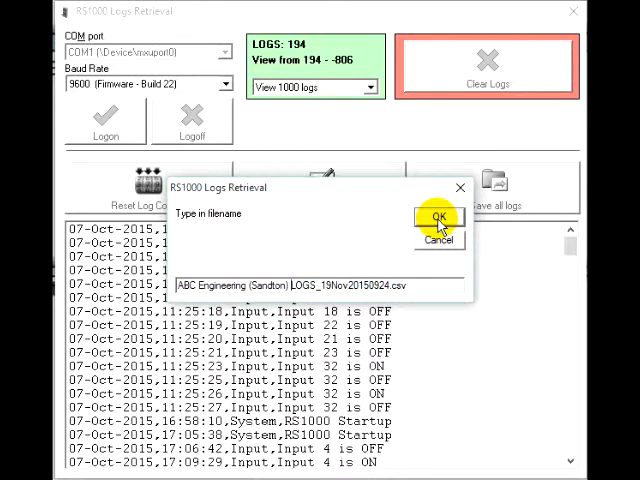
click(438, 216)
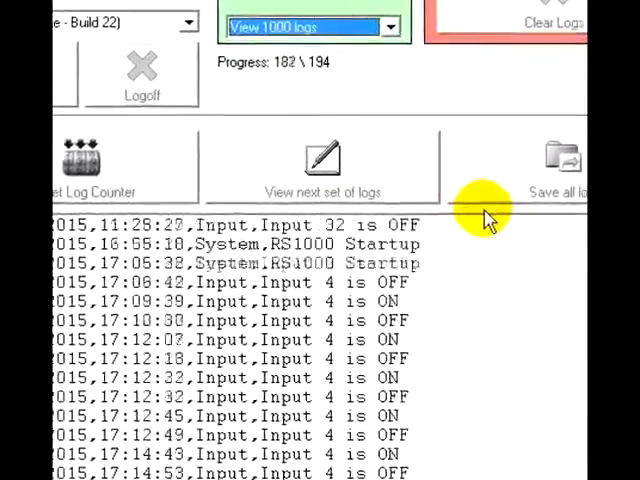
click(556, 164)
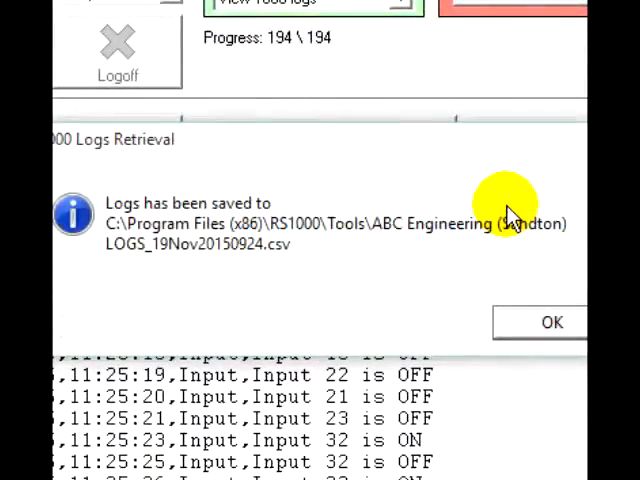
mouse_move(540, 160)
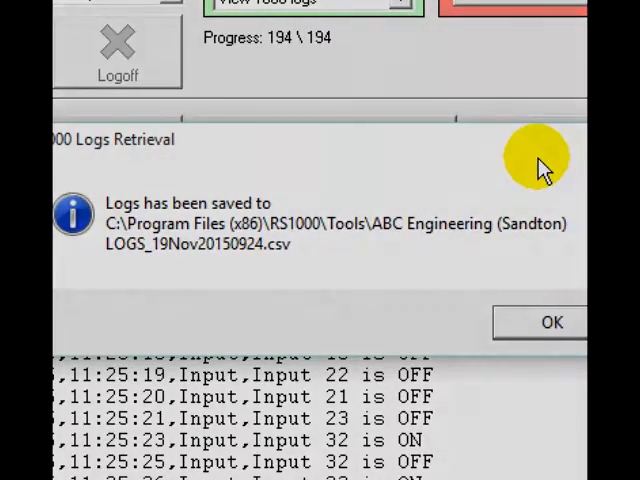
click(552, 320)
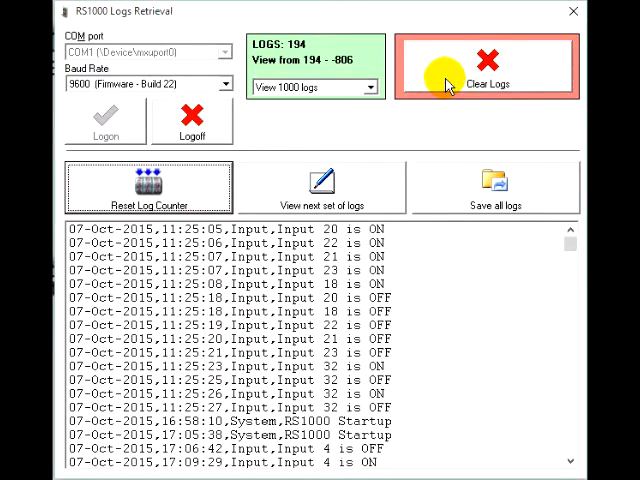
Clear all logs from the board, re-logon to verify LOGS: 0, then log off
click(488, 58)
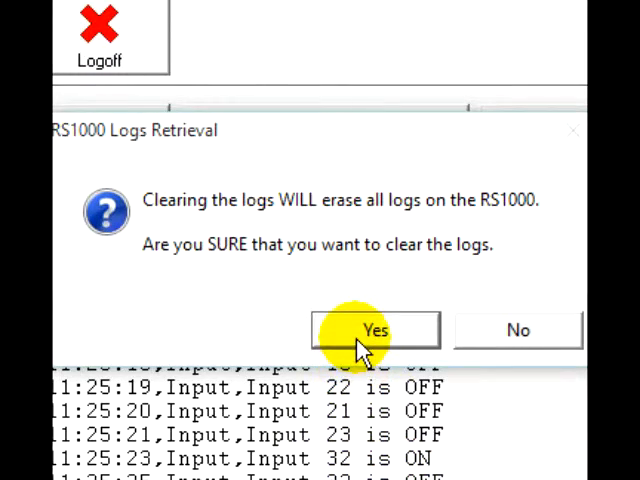
click(374, 330)
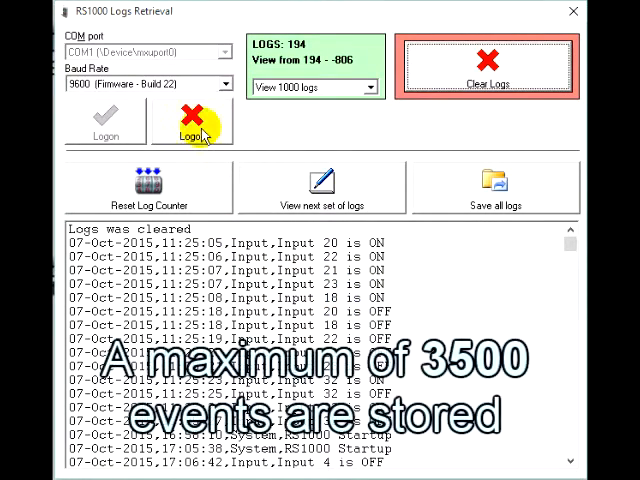
click(192, 120)
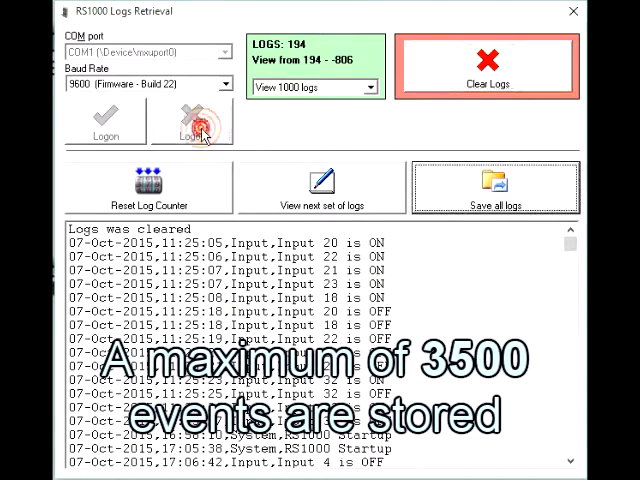
click(192, 130)
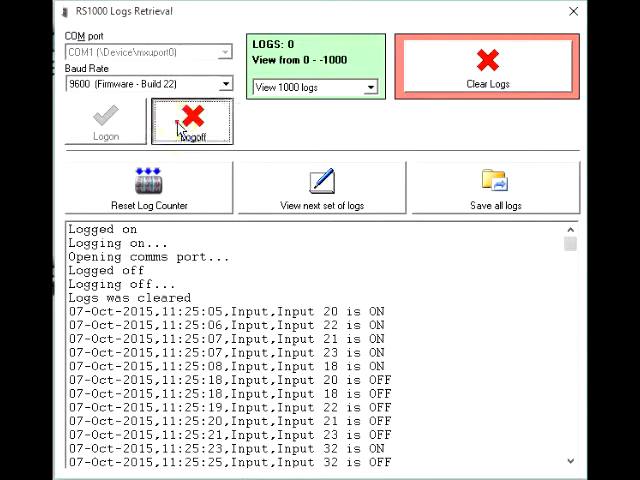
click(192, 120)
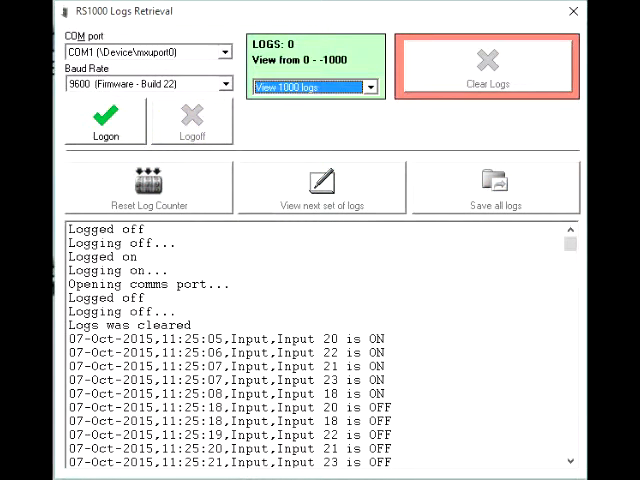